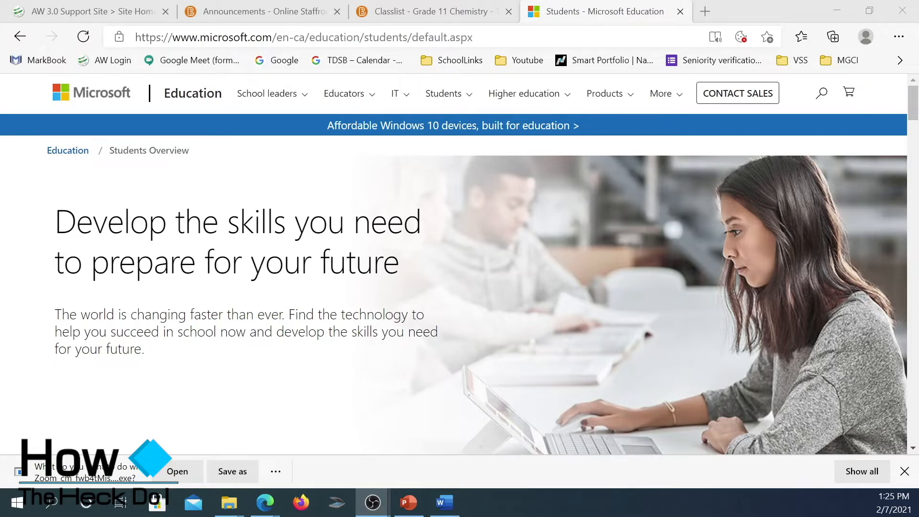
mouse_move(267, 94)
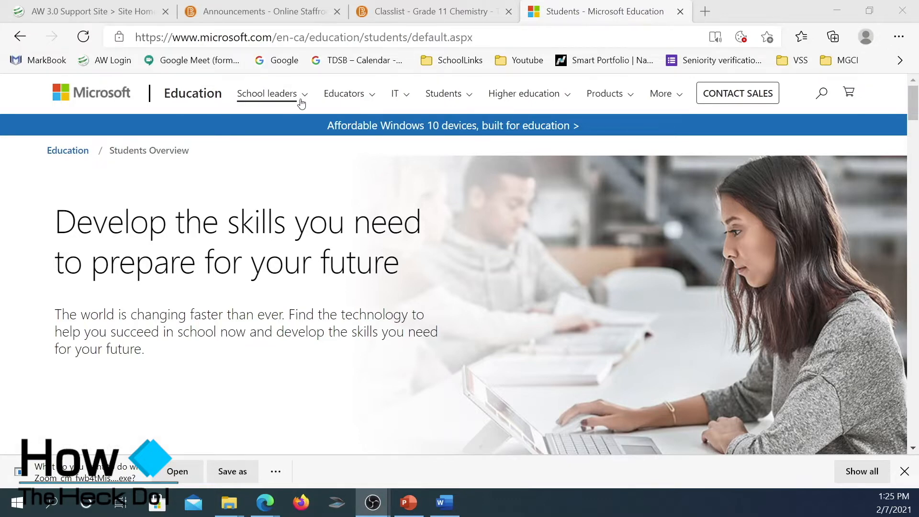
mouse_move(420, 97)
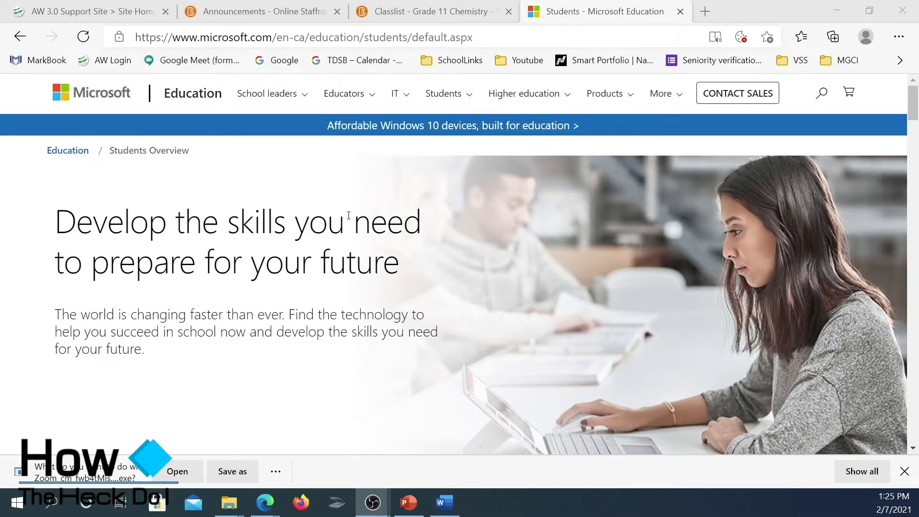
Step: Start entering a school email address and dismiss the saved address suggestions
scroll("down", 3)
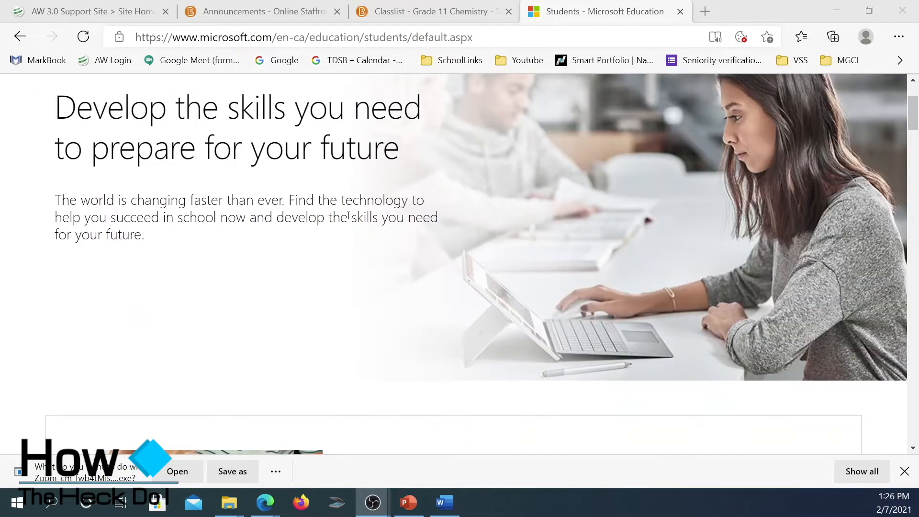
scroll("down", 3)
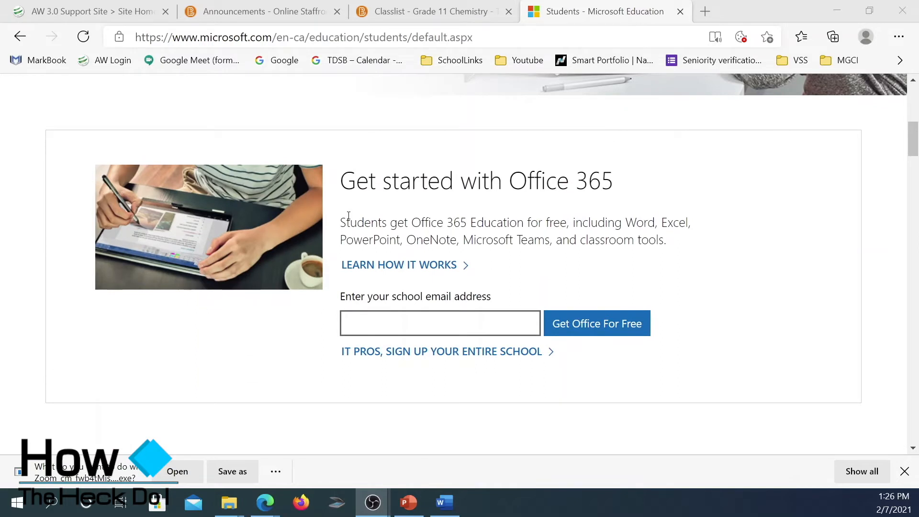
left_click(441, 323)
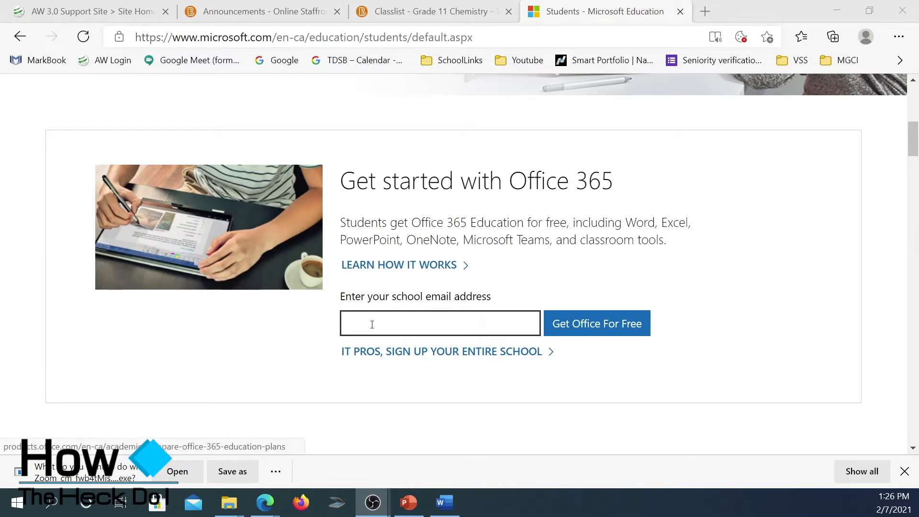
left_click(439, 323)
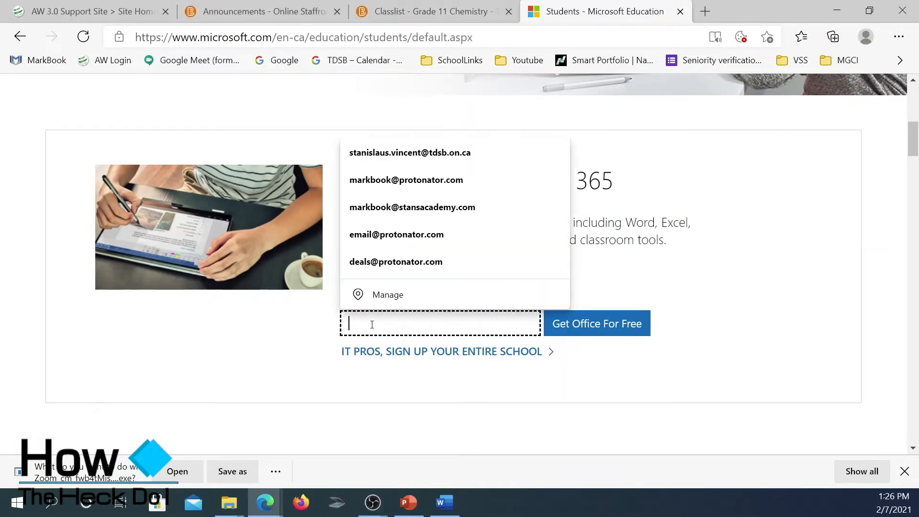
left_click(266, 354)
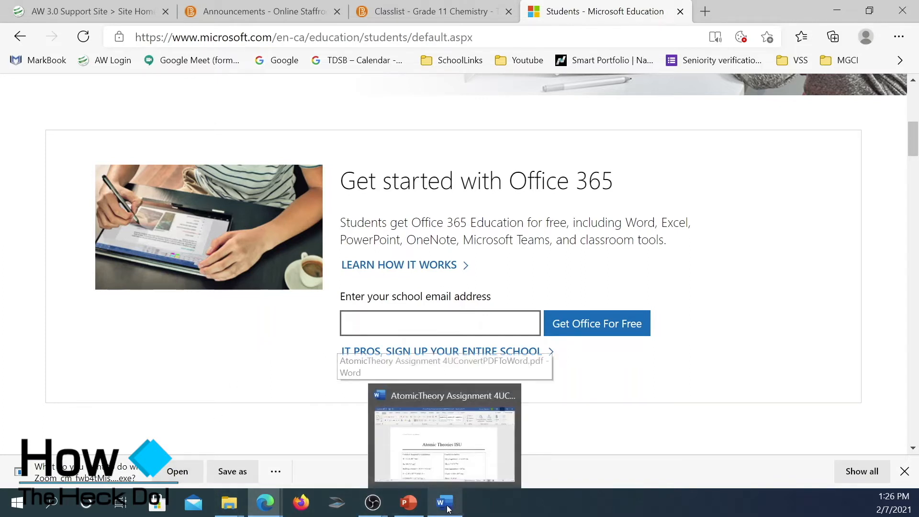
Step: In Word, open the AtomicTheory Assignment Original PDF from Desktop > Converted Files
left_click(445, 502)
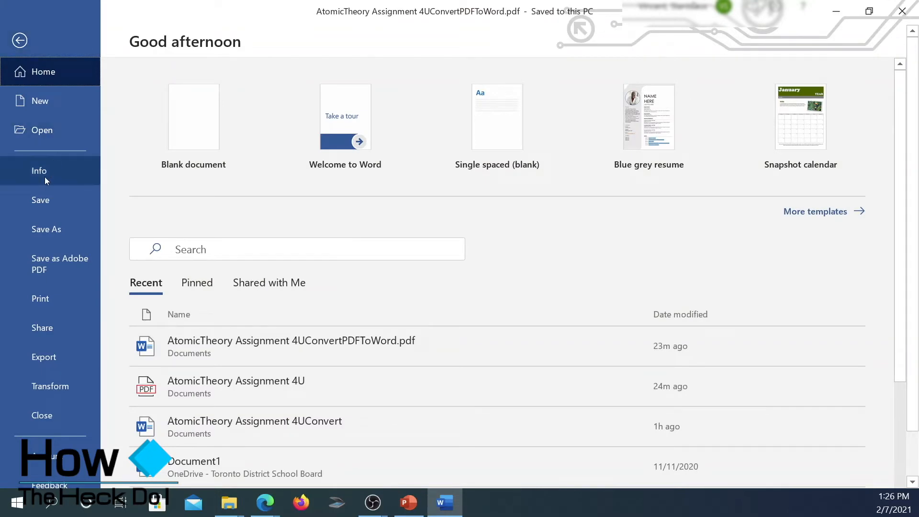
mouse_move(40, 299)
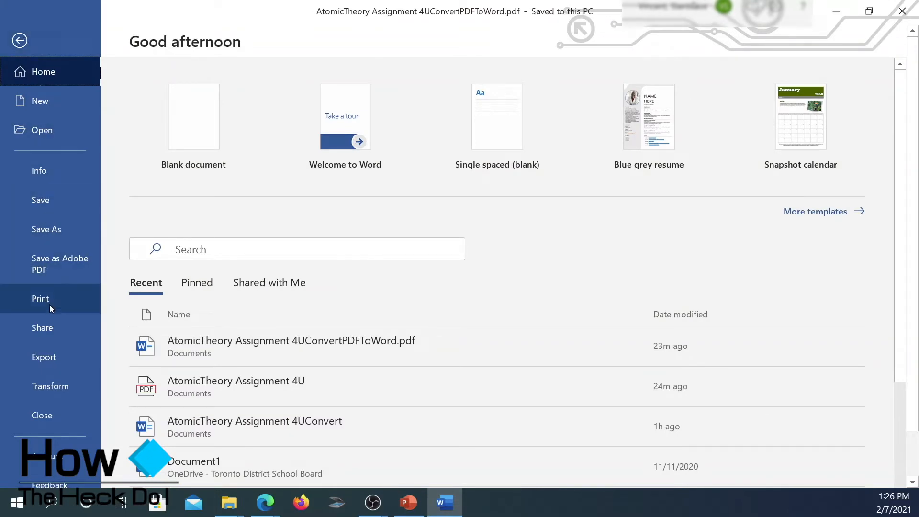
left_click(41, 130)
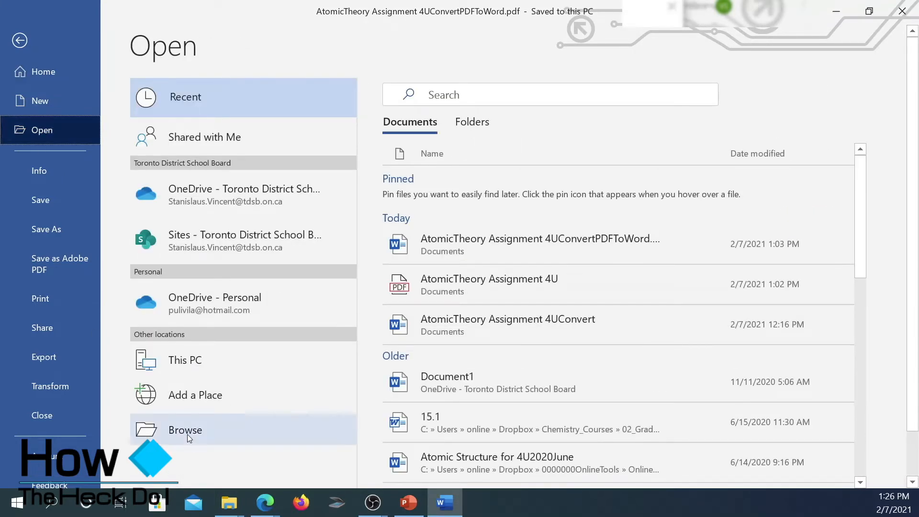
left_click(185, 429)
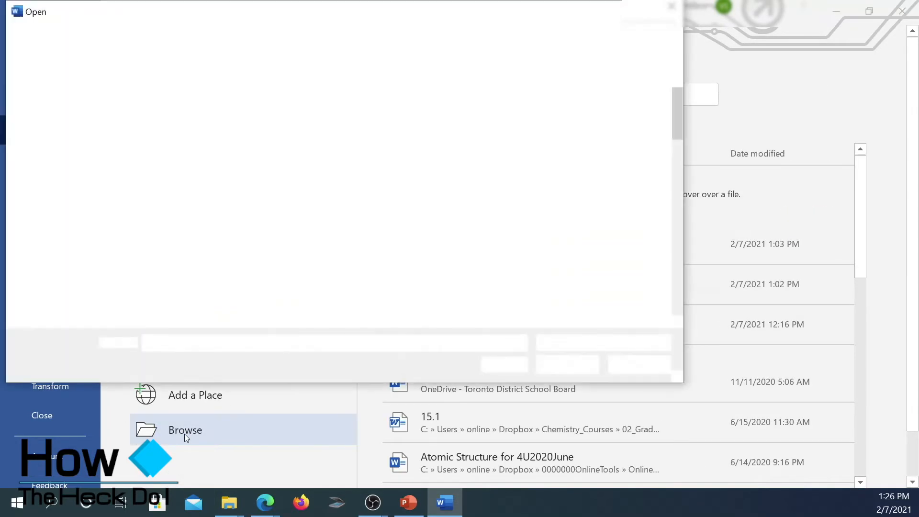
left_click(185, 430)
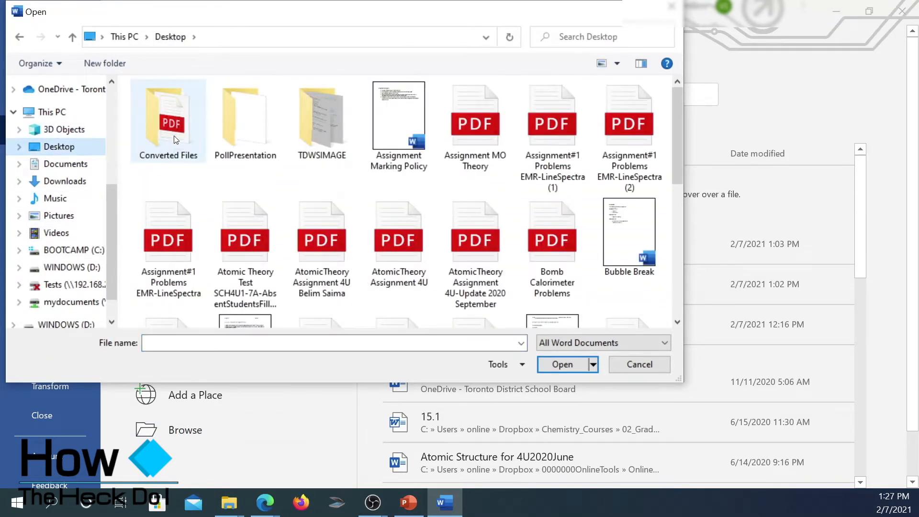
double_click(167, 116)
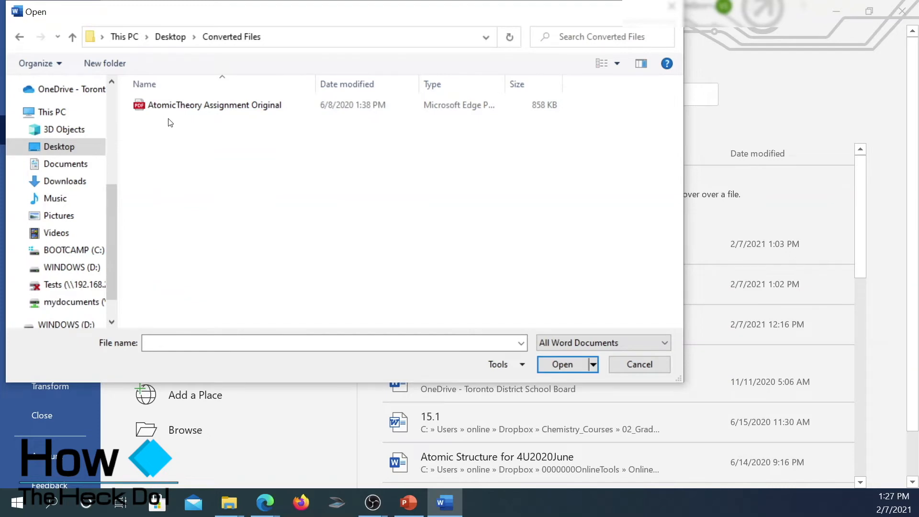
left_click(214, 105)
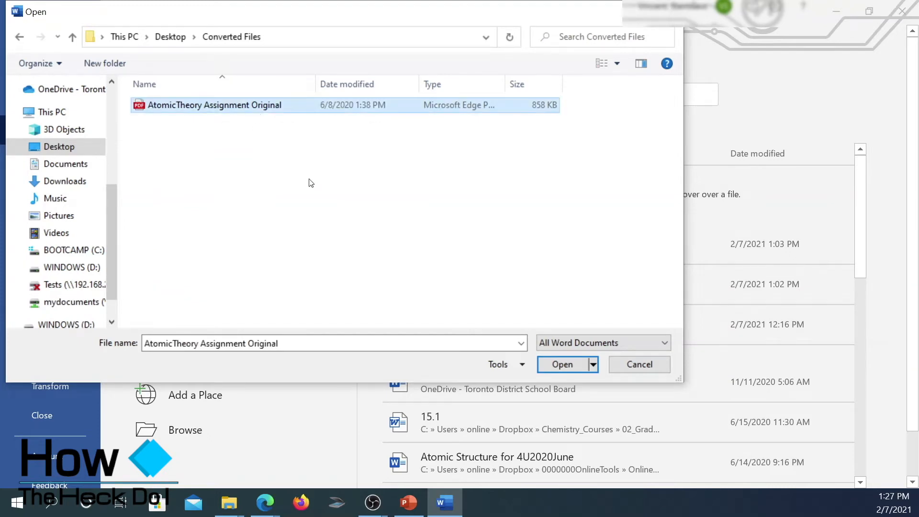
left_click(562, 364)
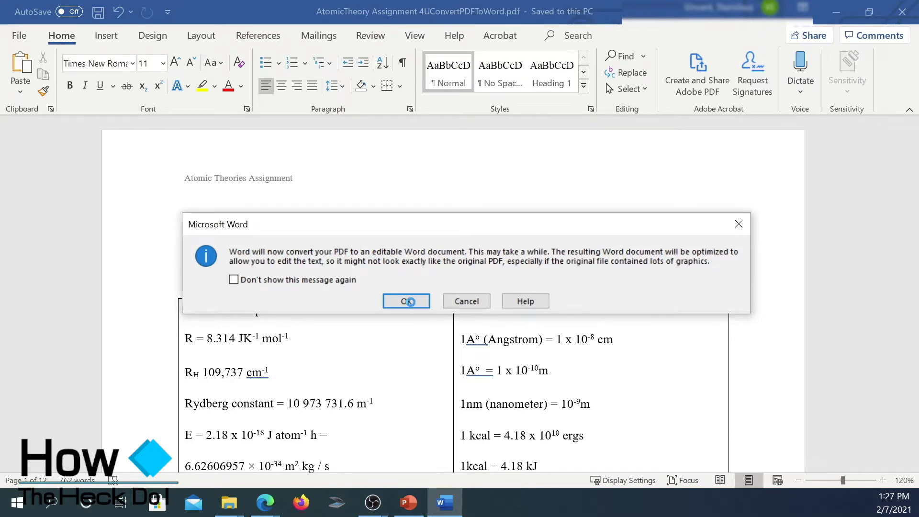
Step: Accept the conversion notice, enable editing, and approve converting the PDF to editable text
left_click(406, 300)
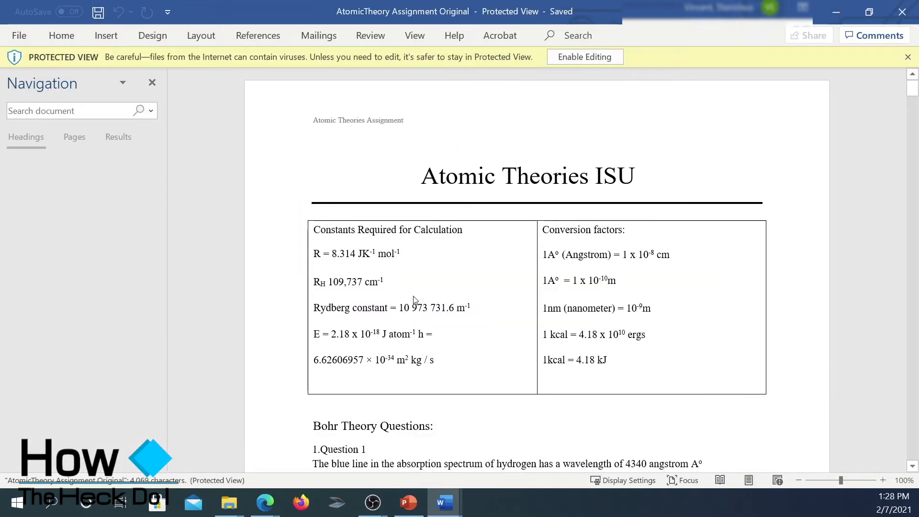
mouse_move(584, 56)
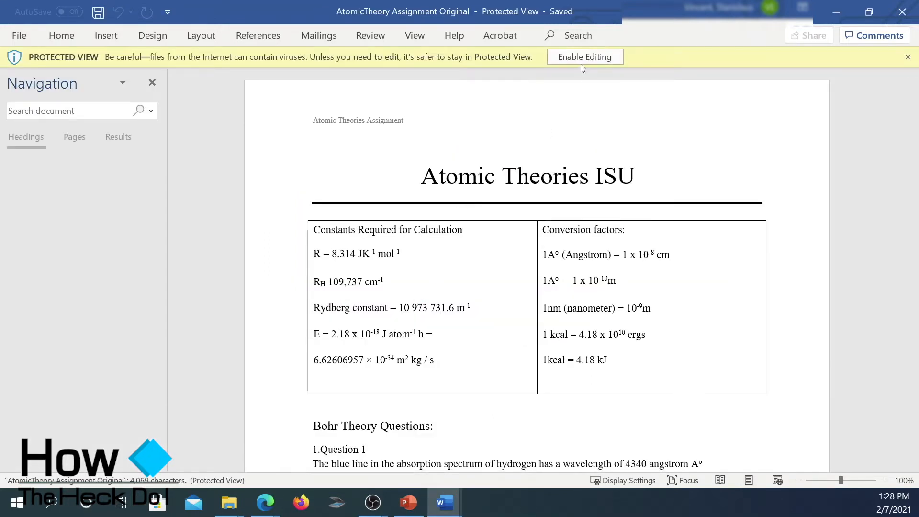
left_click(584, 56)
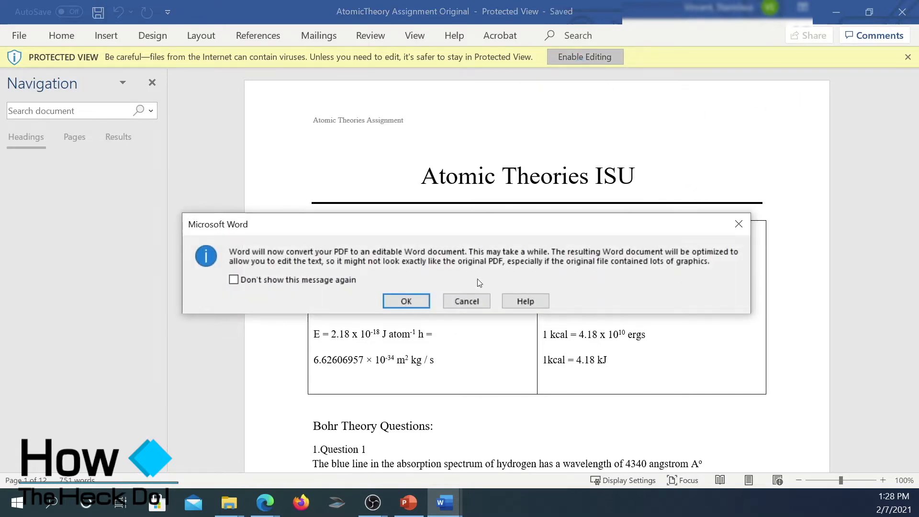
mouse_move(406, 300)
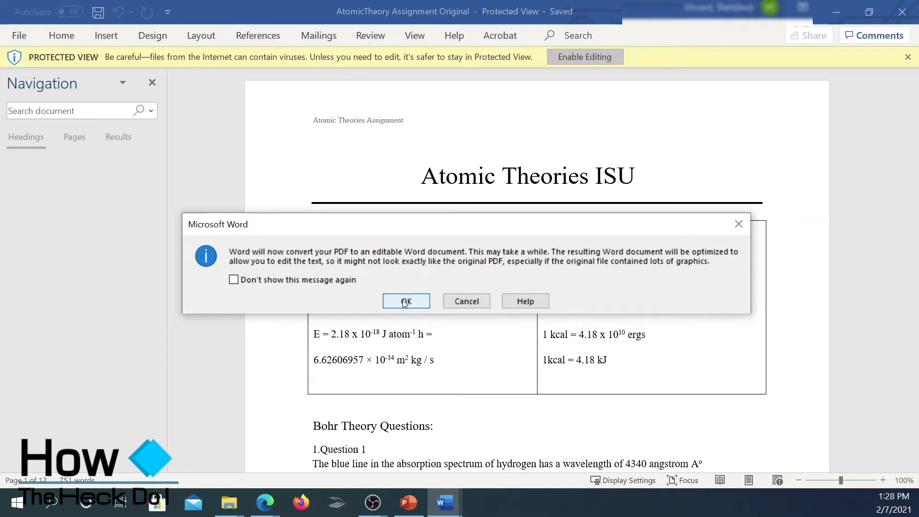
left_click(405, 301)
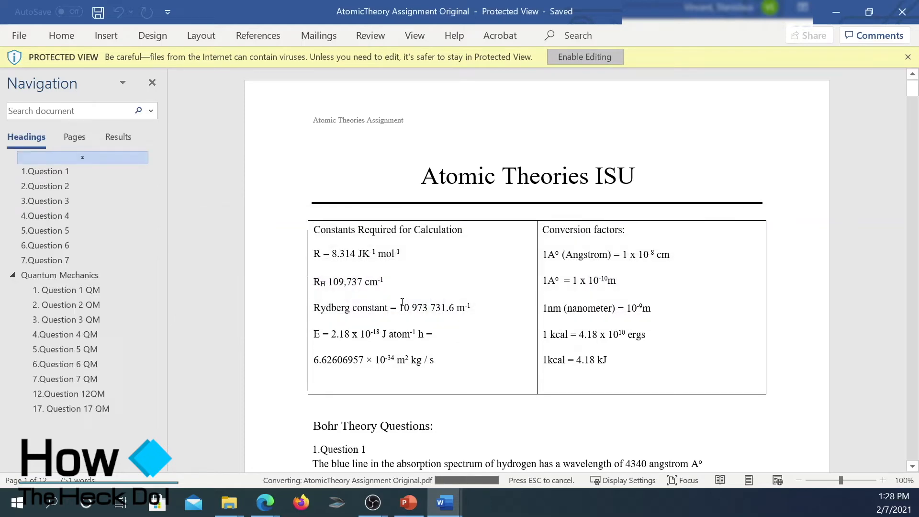
left_click(585, 57)
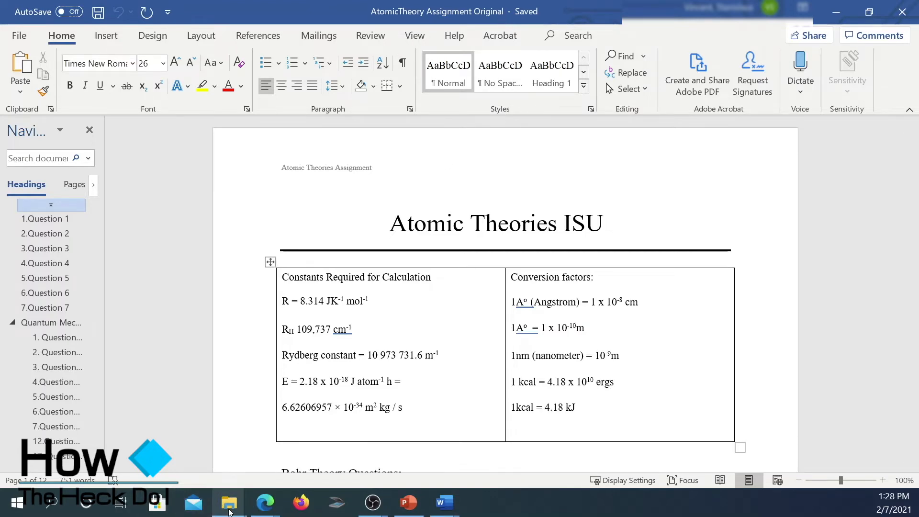
Step: View the original assignment PDF in the Converted Files folder in File Explorer
left_click(229, 502)
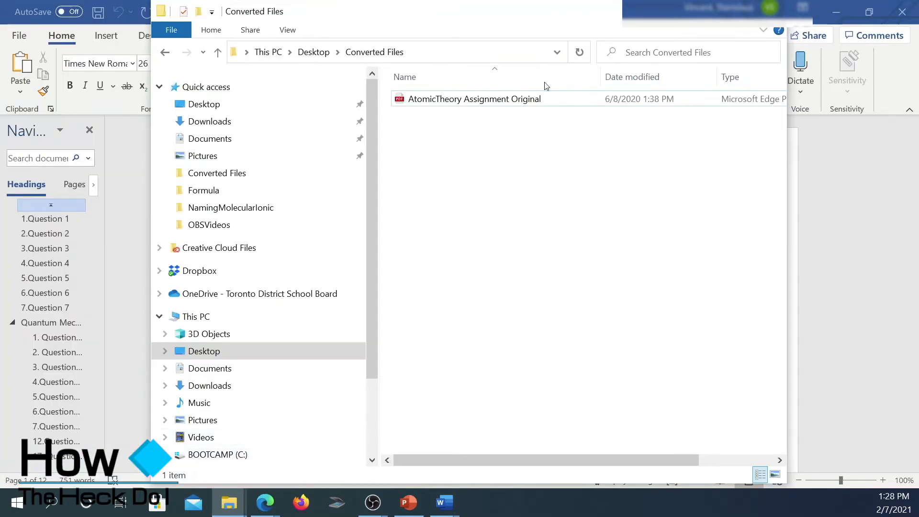
left_click(473, 98)
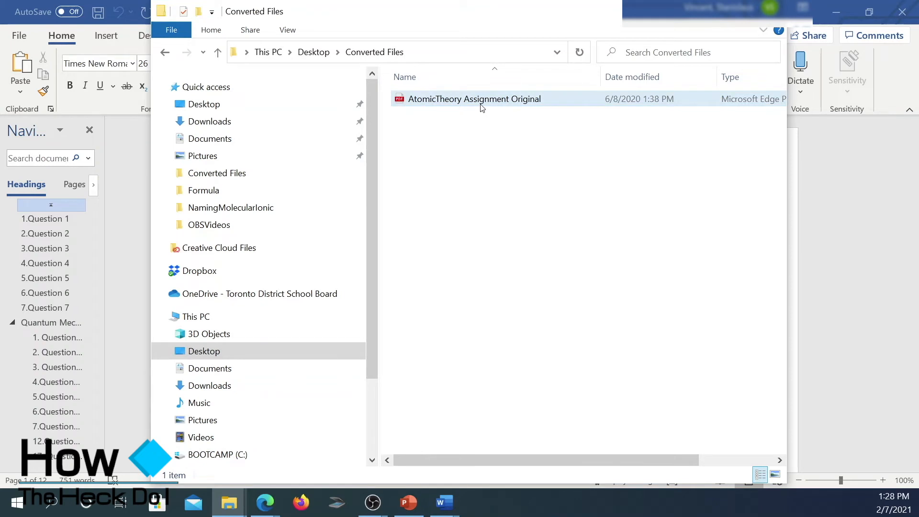
mouse_move(525, 109)
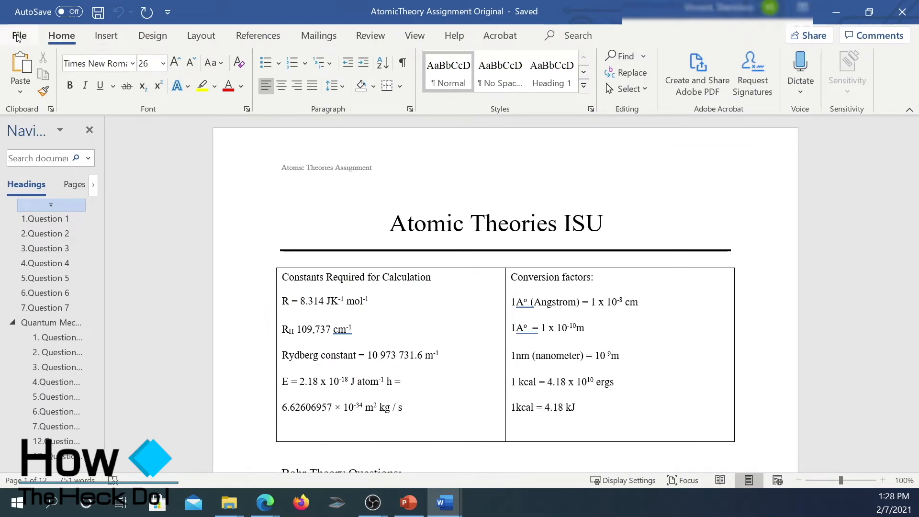
Step: Save as a .docx named AtomicTheory Assignment Original, removing the .pdf extension
left_click(19, 35)
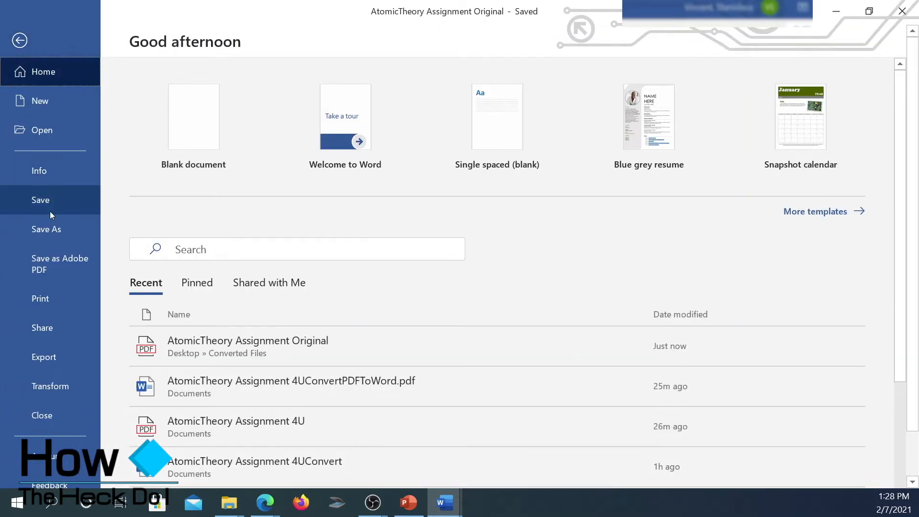
left_click(46, 230)
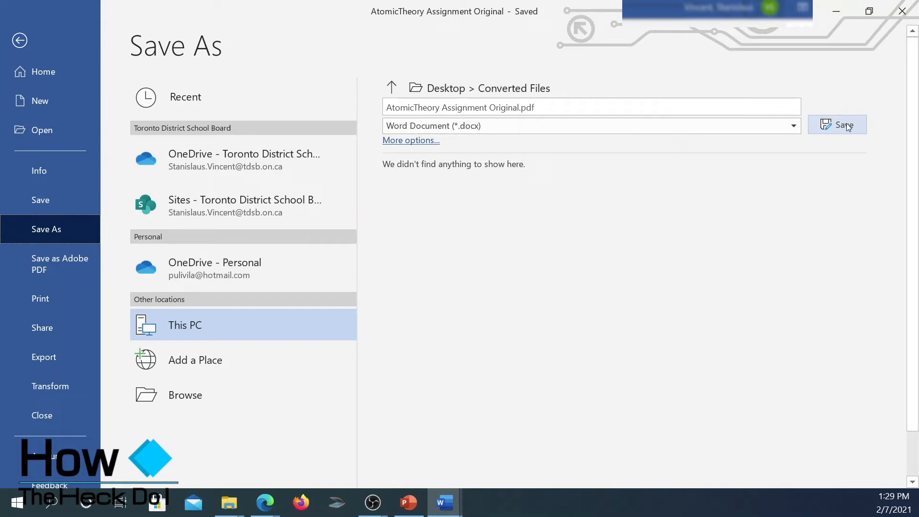
left_click(585, 106)
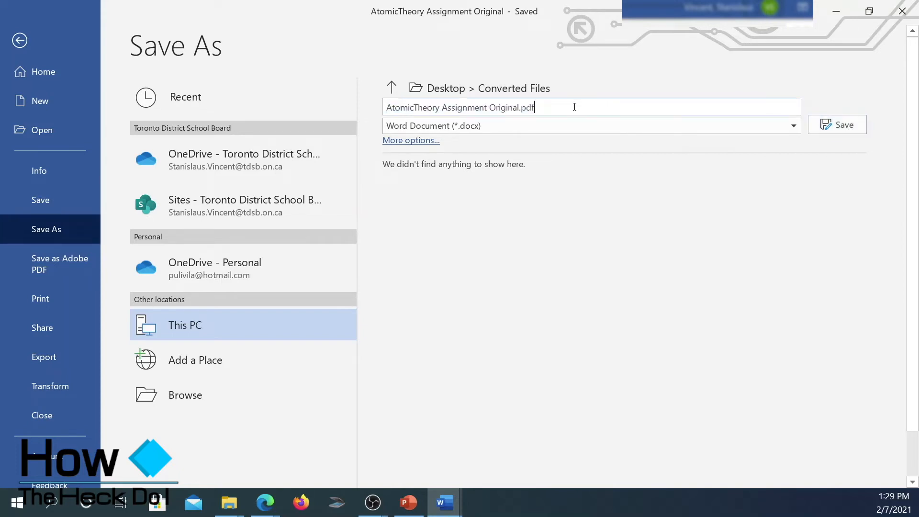
key("BackSpace")
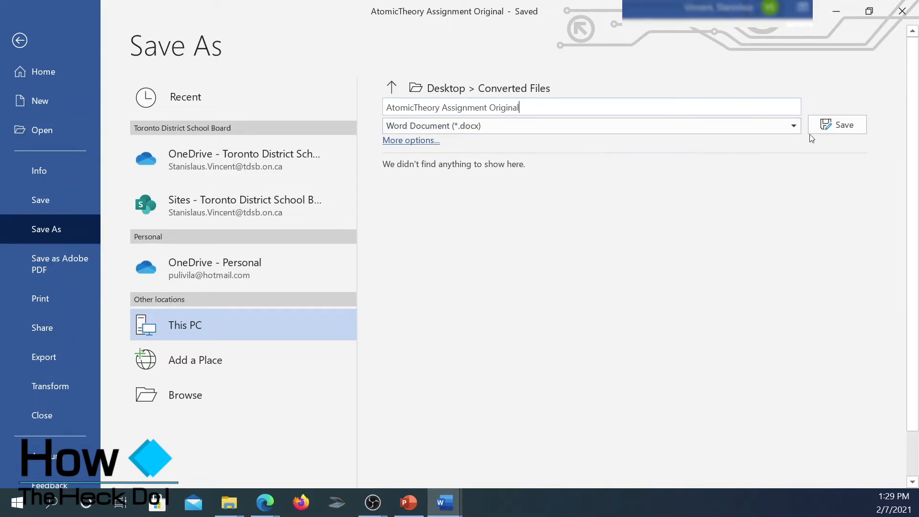
left_click(836, 124)
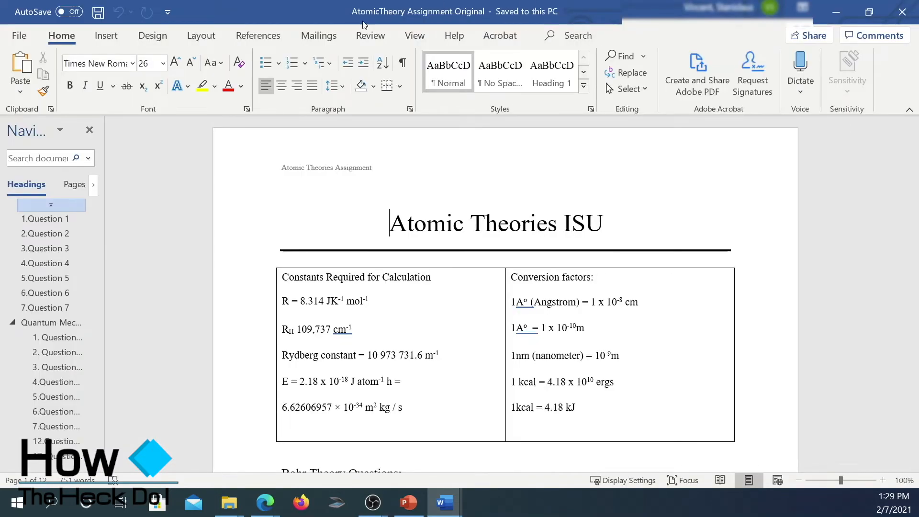
mouse_move(488, 11)
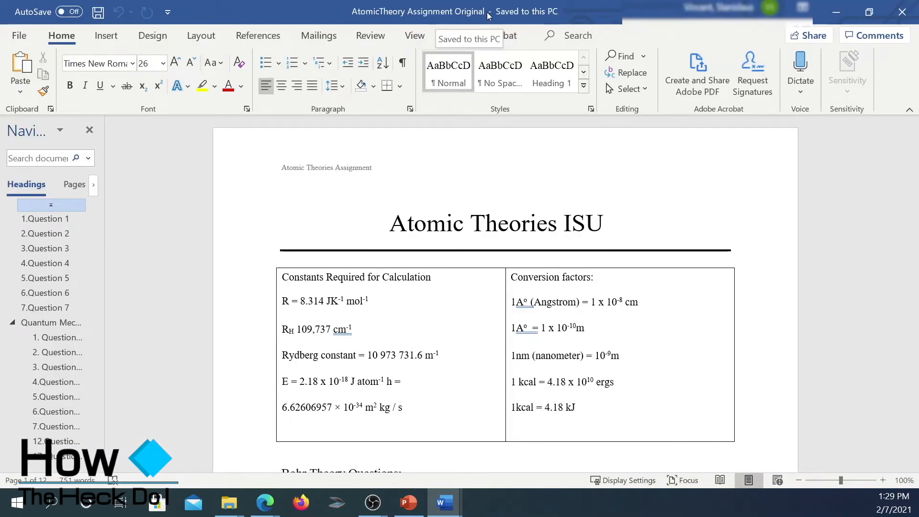
left_click(228, 502)
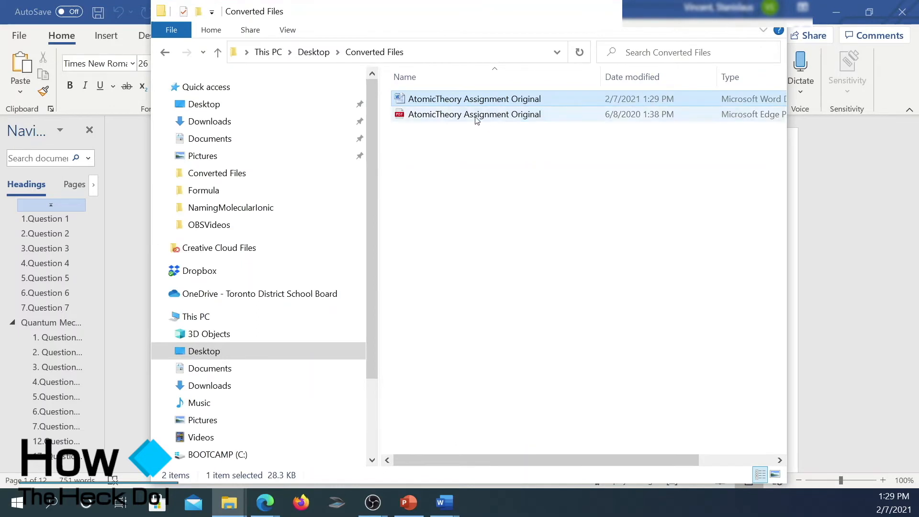
left_click(474, 114)
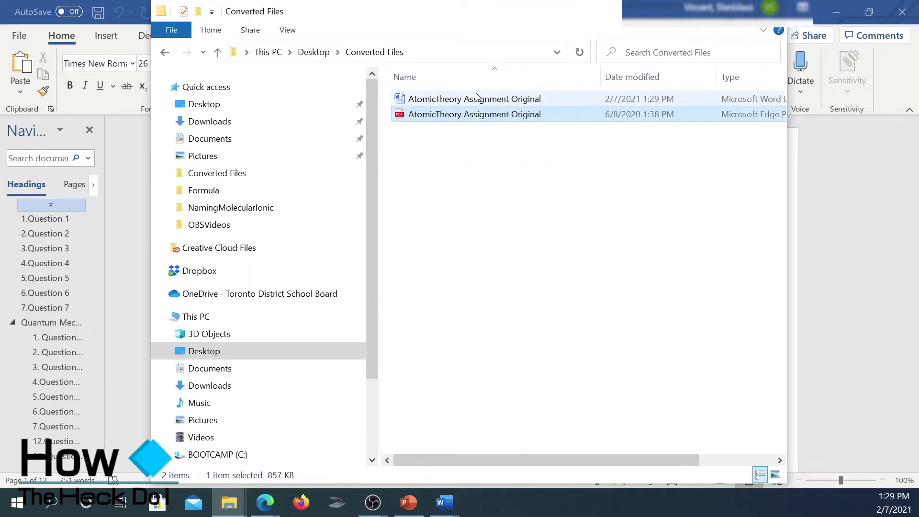
left_click(474, 99)
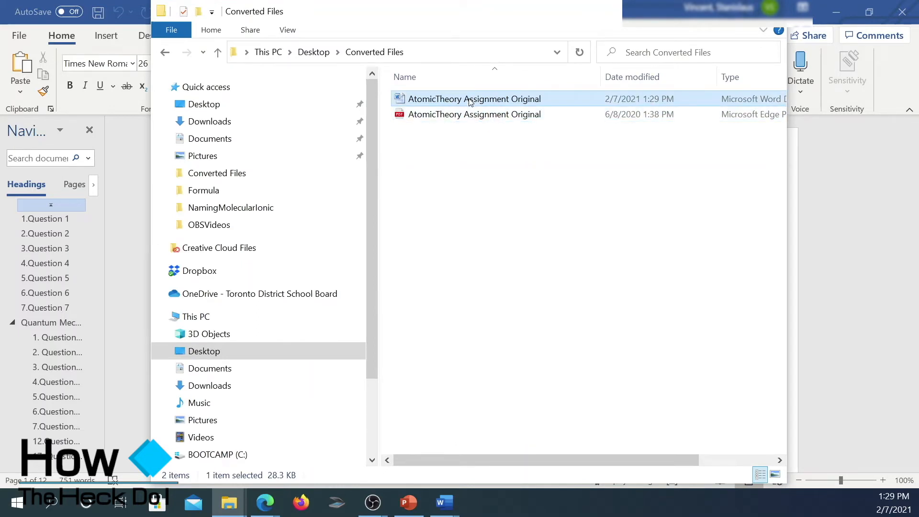
double_click(474, 98)
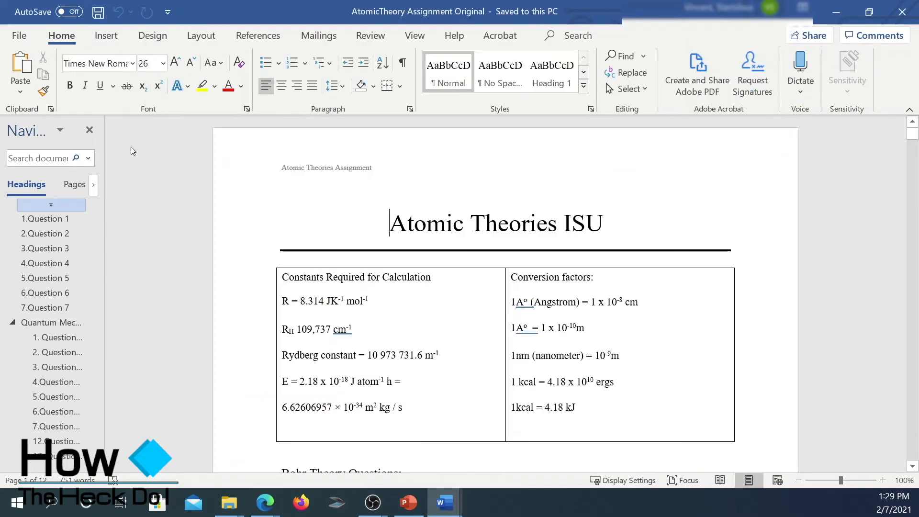
scroll("down", 3)
type("You can calculate the freq")
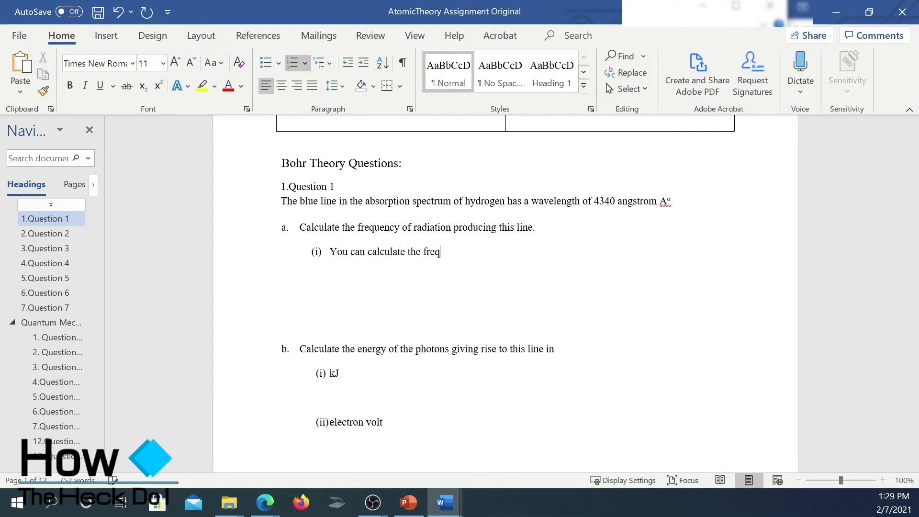
Step: Complete answer (i) so it reads 'You can calculate the frequency using the formula'
type("uency using the formula")
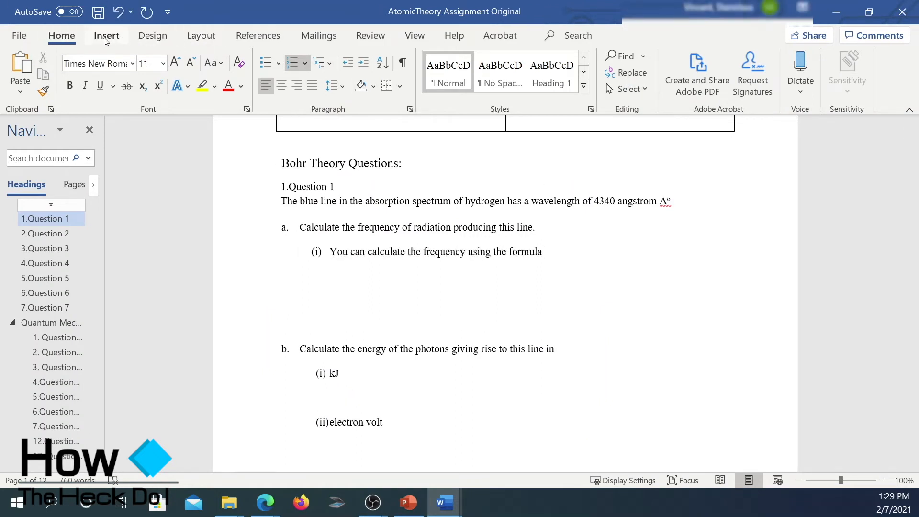
left_click(106, 35)
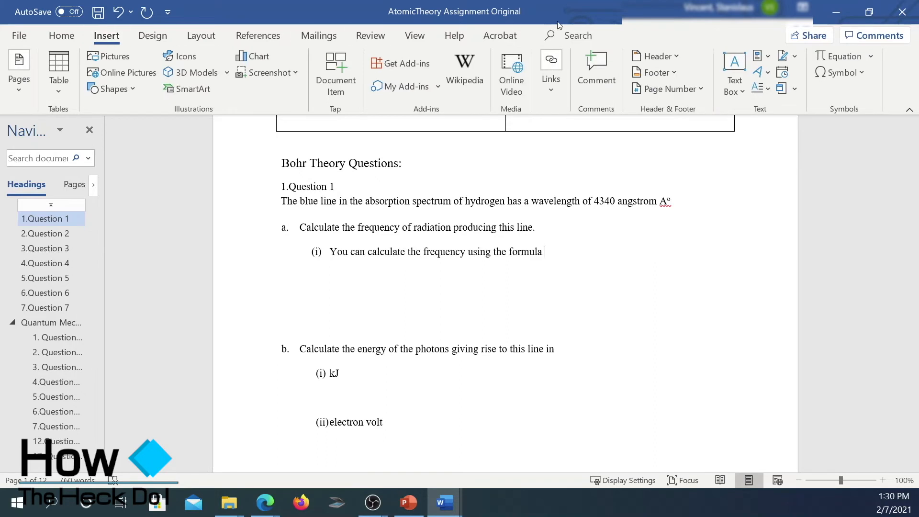
mouse_move(844, 56)
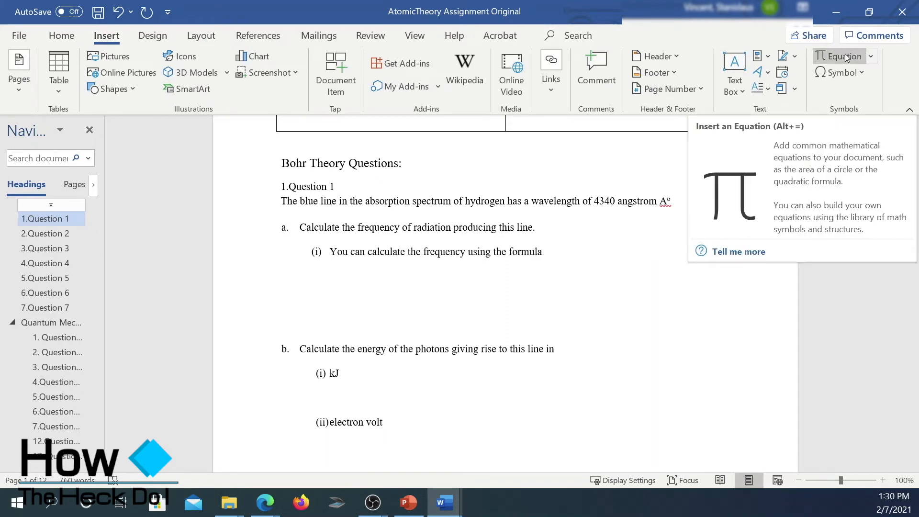
Step: Insert an equation 'f =' with c over a stacked fraction, then open More Symbols
left_click(841, 55)
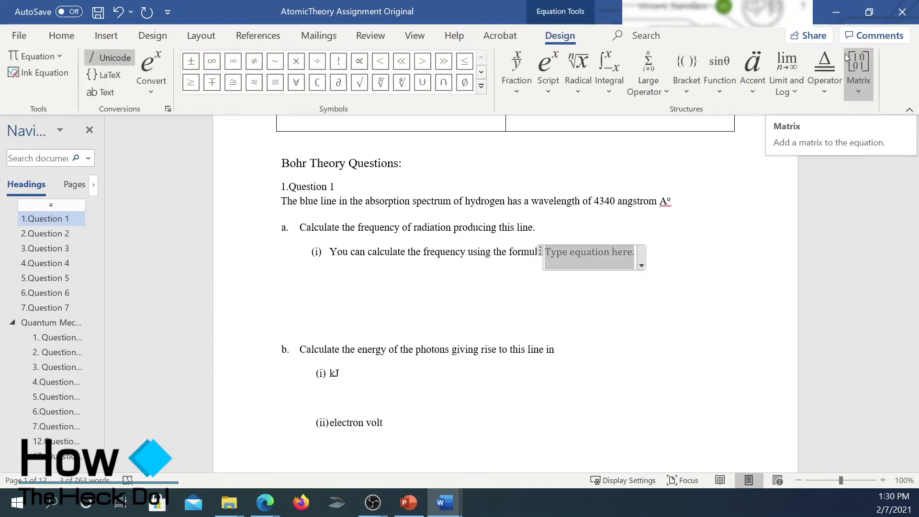
type("f =")
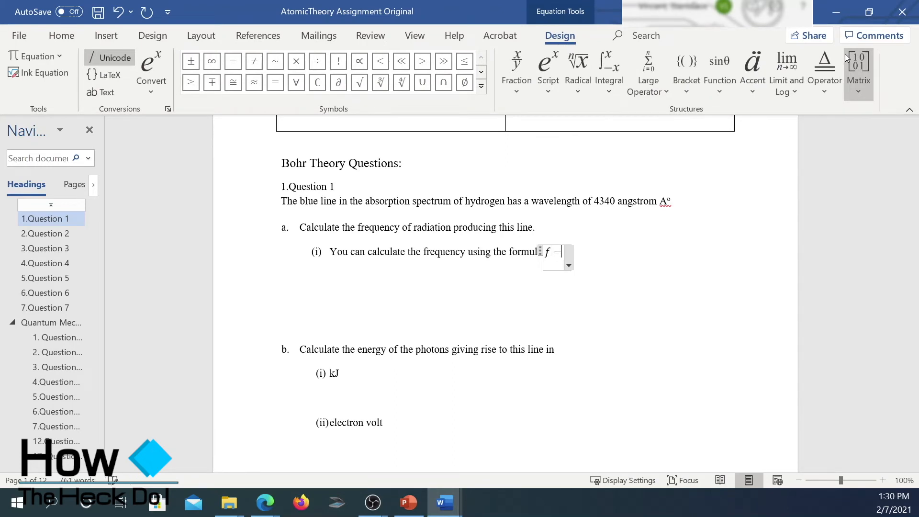
mouse_move(516, 70)
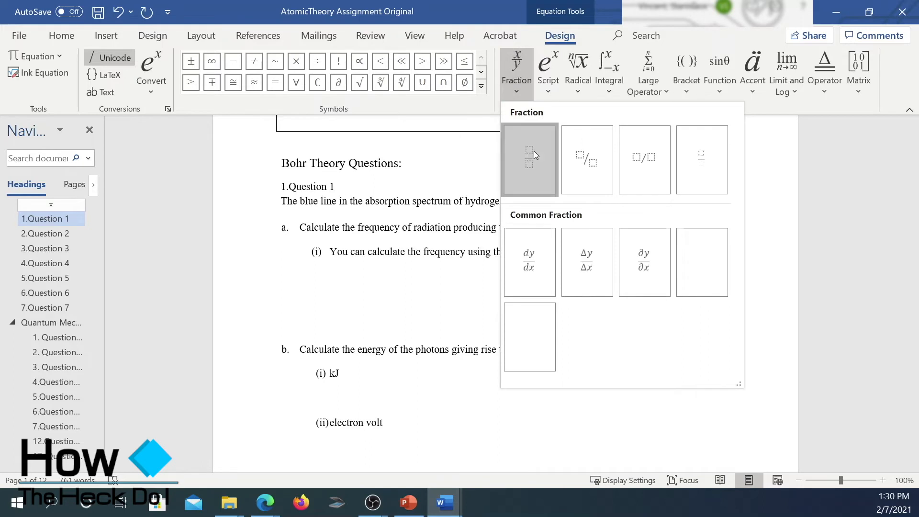
left_click(529, 159)
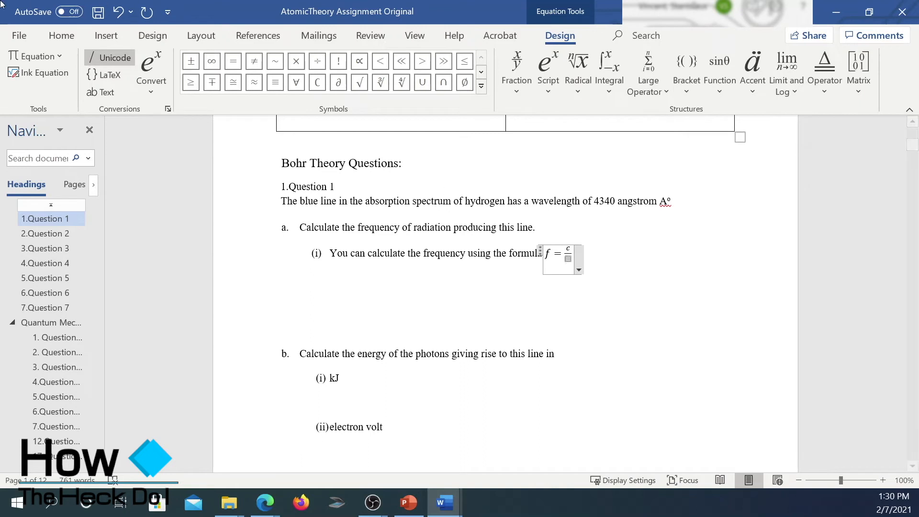
left_click(106, 36)
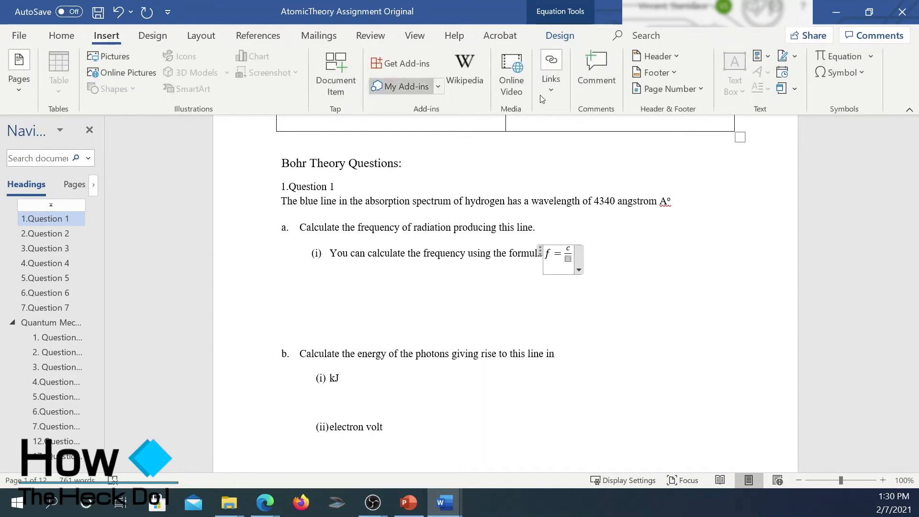
left_click(839, 72)
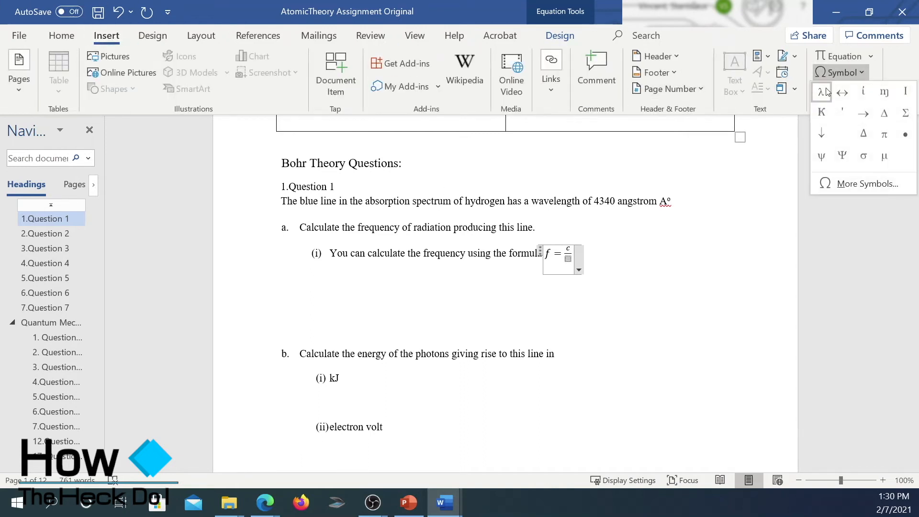
mouse_move(821, 91)
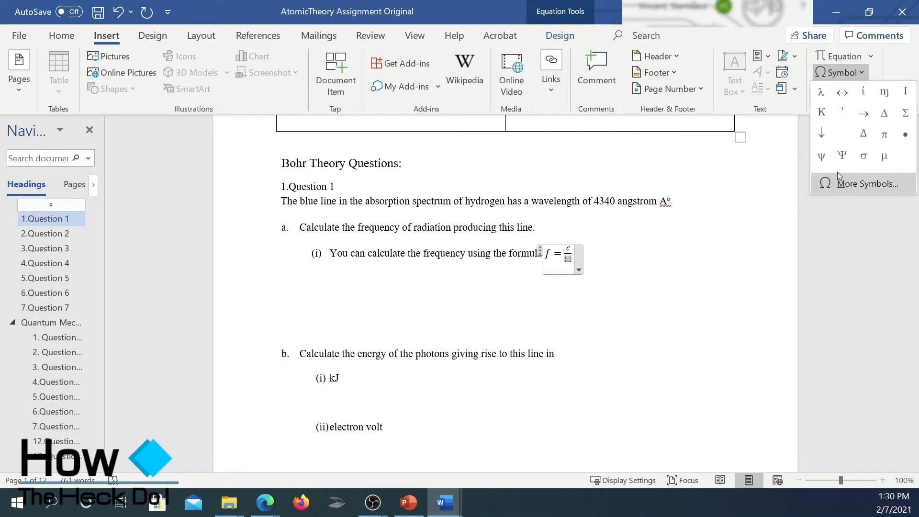
left_click(682, 216)
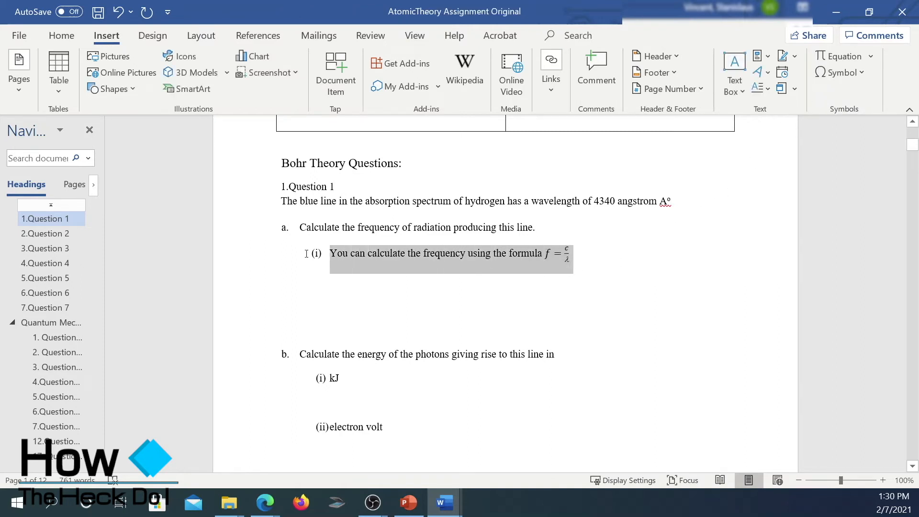
Step: Colour the Question 1a answer line and its formula red, then save the document
left_click(450, 253)
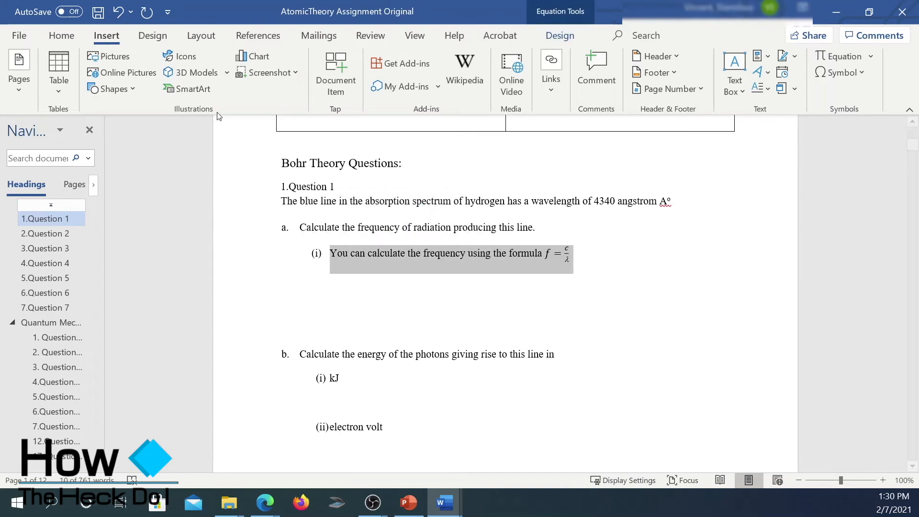
left_click(61, 35)
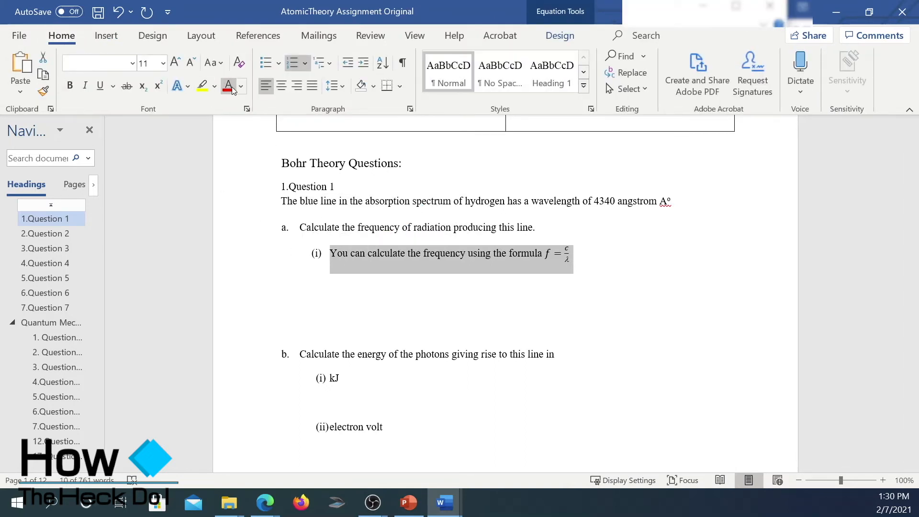
left_click(228, 86)
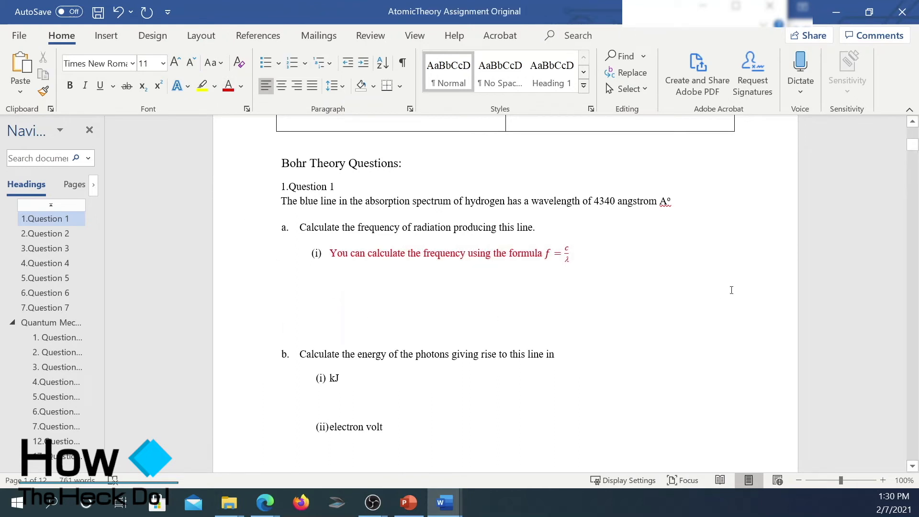
left_click(284, 328)
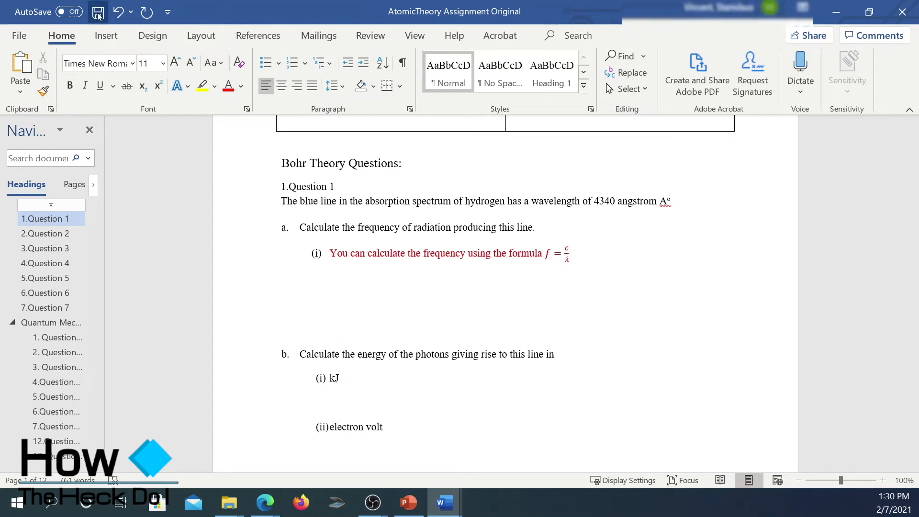
left_click(98, 11)
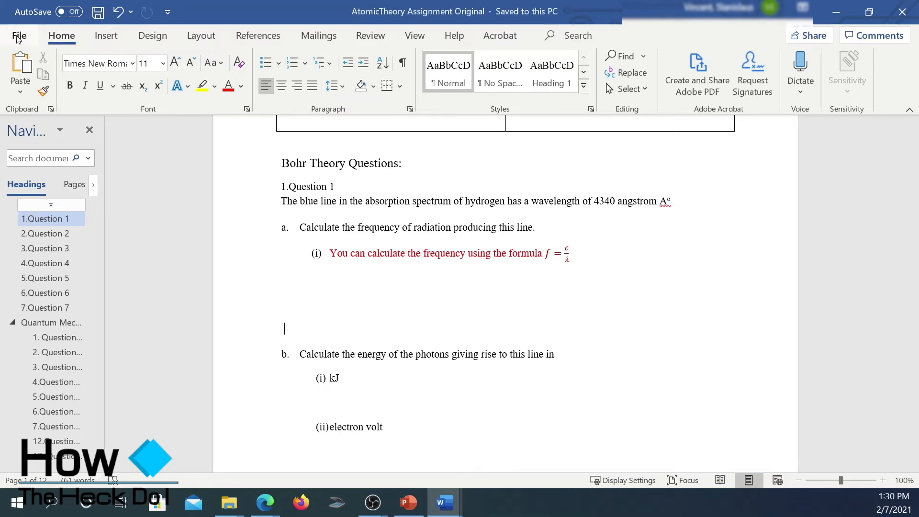
Step: Go to the backstage Export options and the Save As screen for Converted Files
left_click(20, 36)
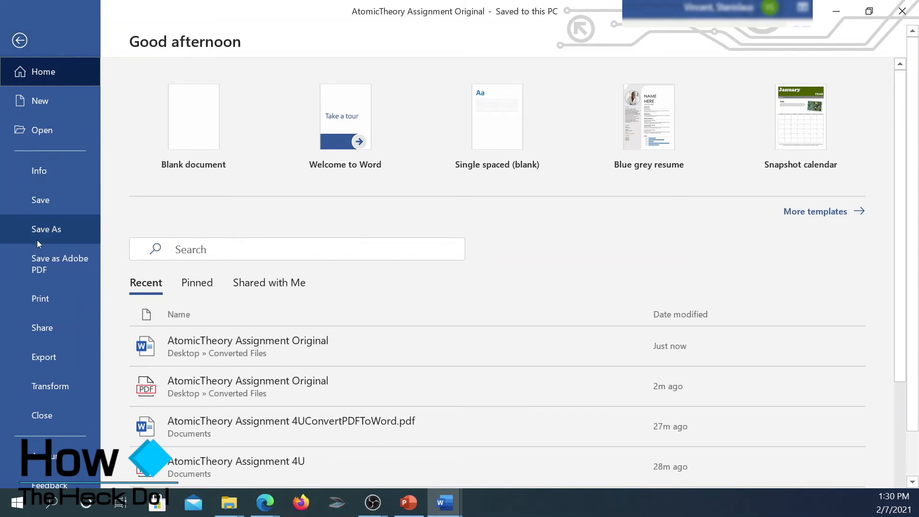
mouse_move(43, 357)
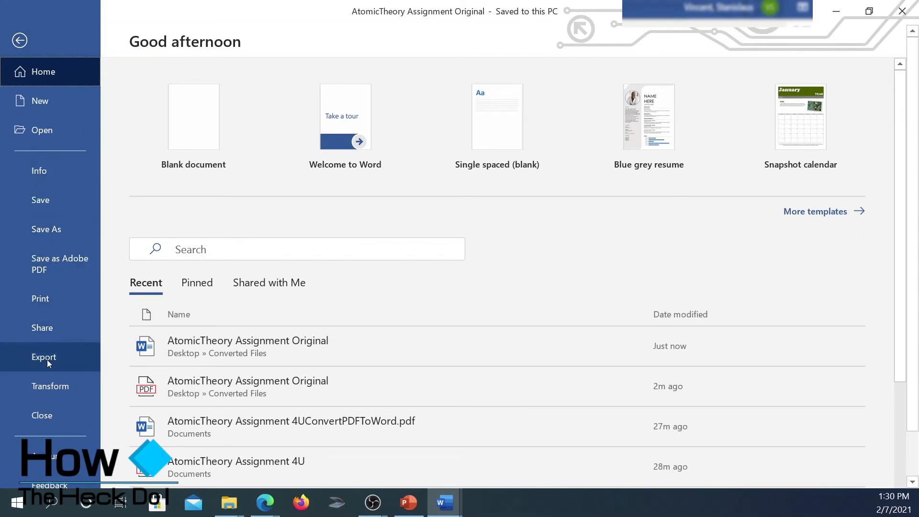
left_click(43, 358)
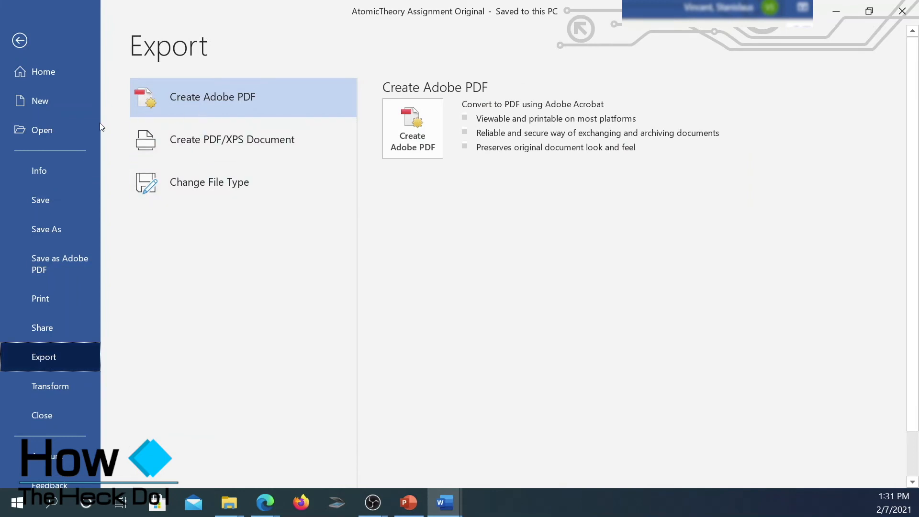
left_click(46, 229)
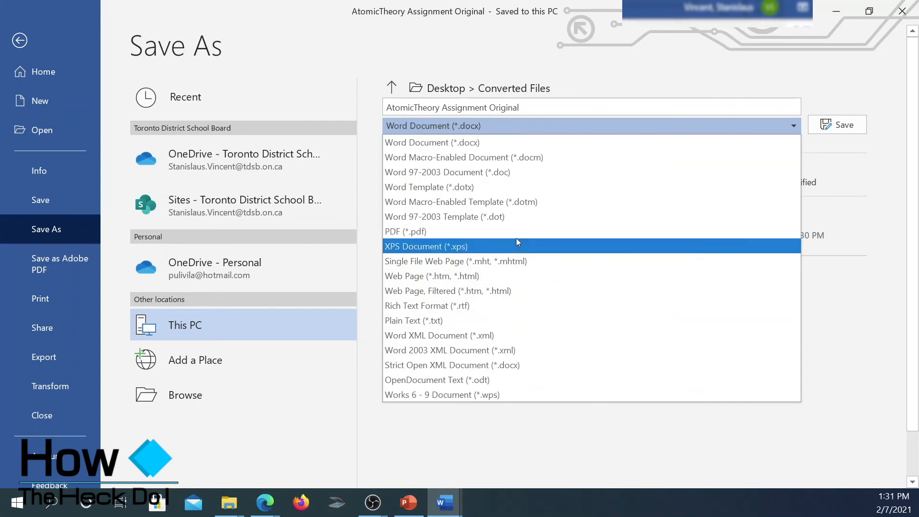
mouse_move(515, 230)
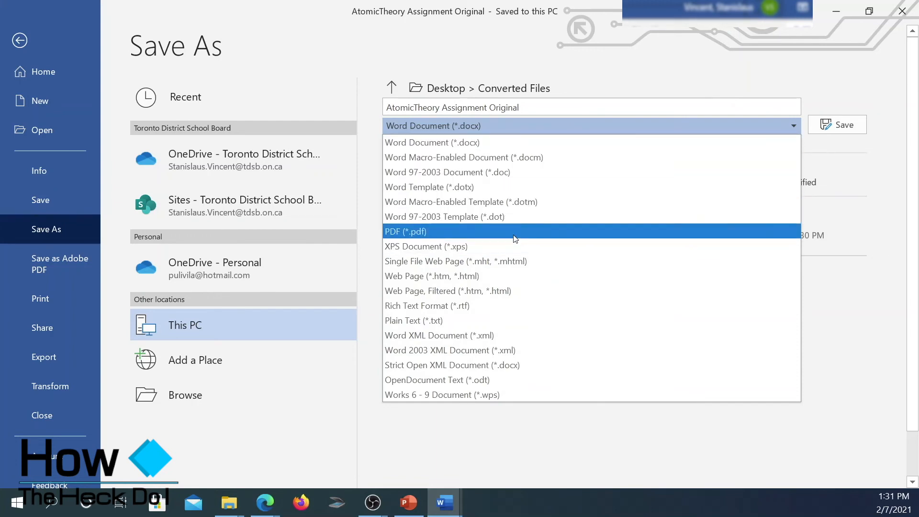
Step: Save a PDF copy named 'AtomicTheory Assignment Converted back to PDF'
left_click(405, 231)
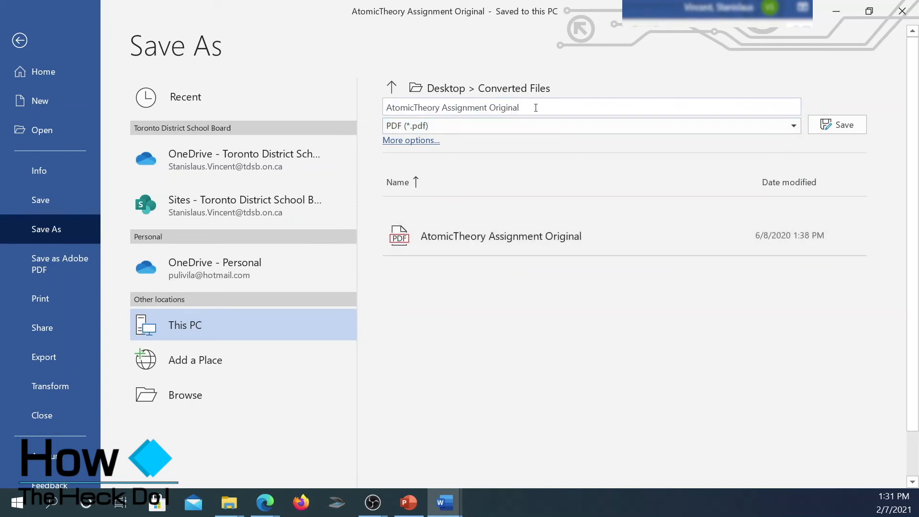
key("Backspace")
type("C")
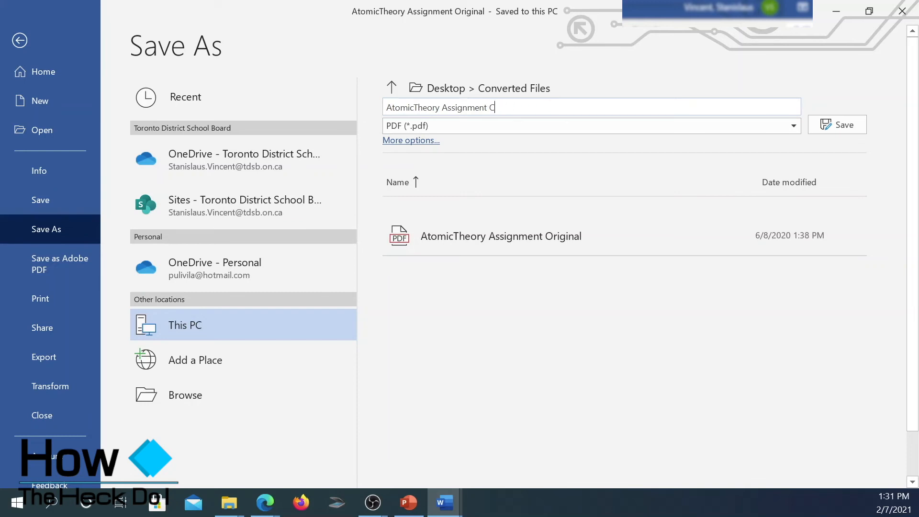
type("onverted")
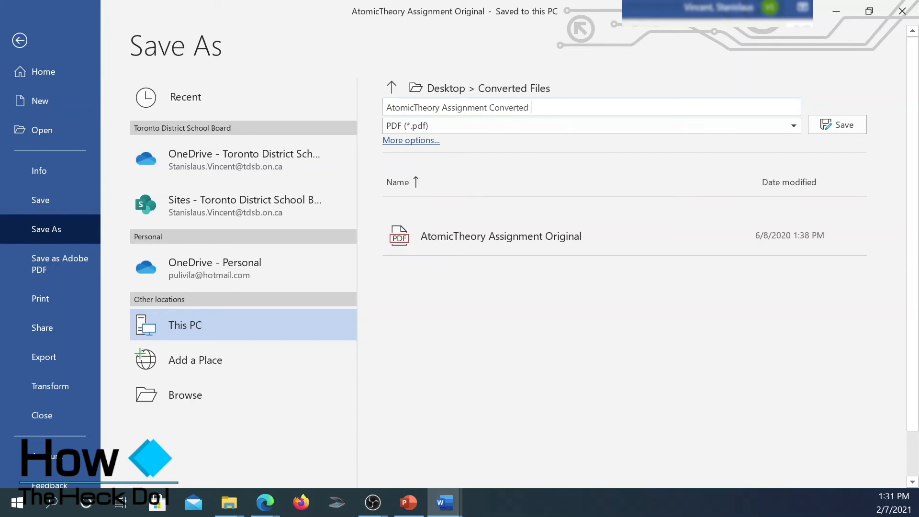
type("back to")
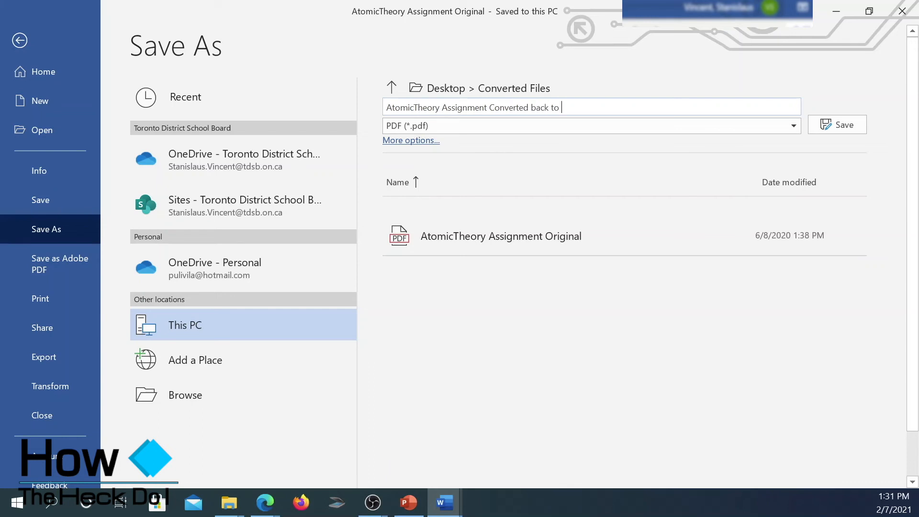
type("PDF")
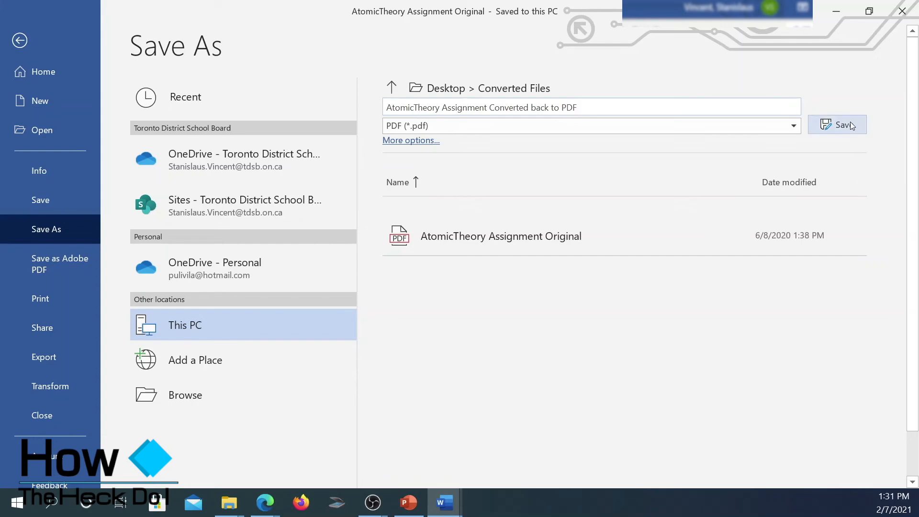
left_click(837, 125)
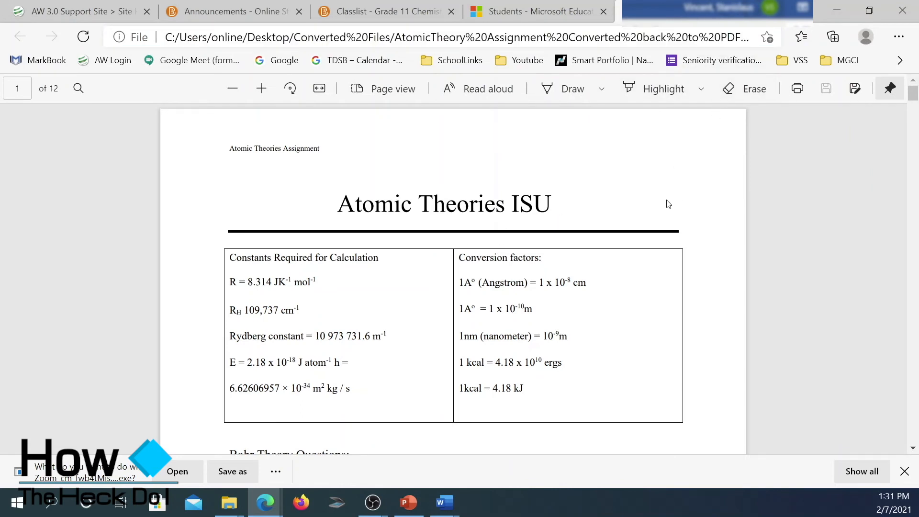
Step: Scroll through the PDF in Edge to check the red f = c/λ answer line
scroll("down", 3)
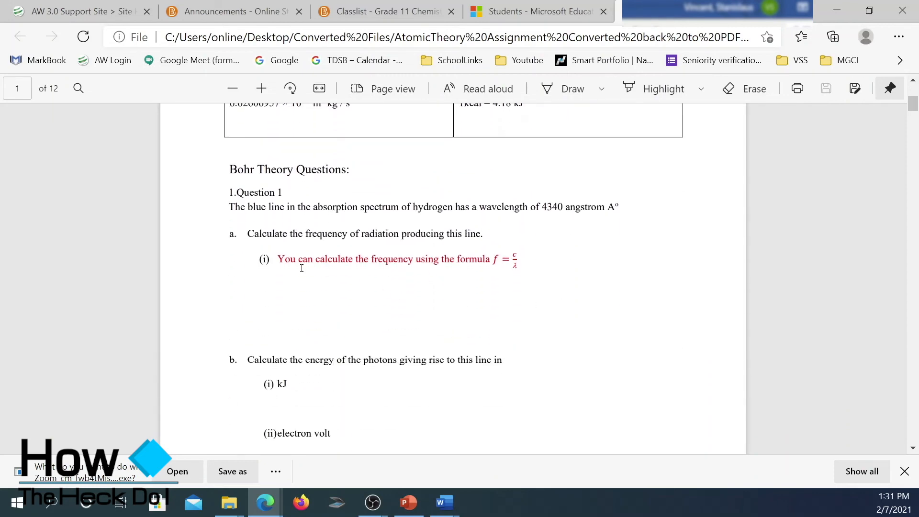
left_click_drag(277, 258, 518, 266)
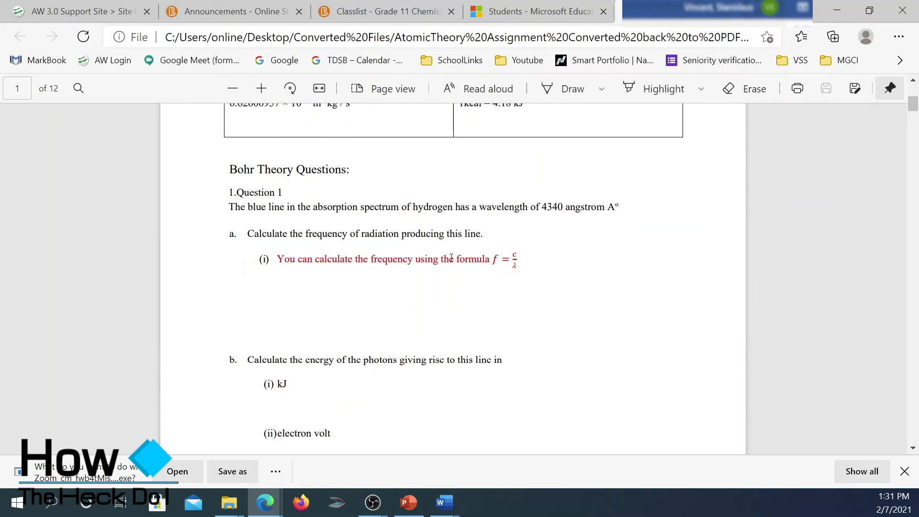
scroll("down", 3)
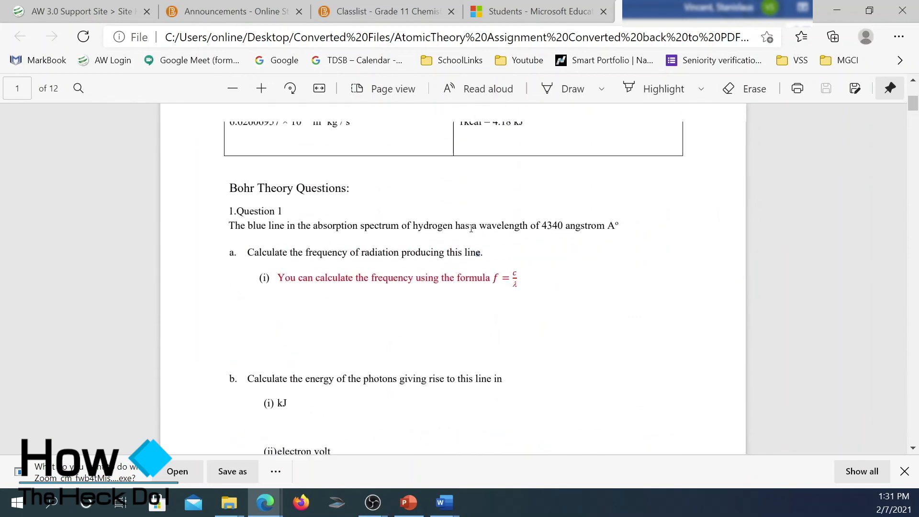
scroll("up", 3)
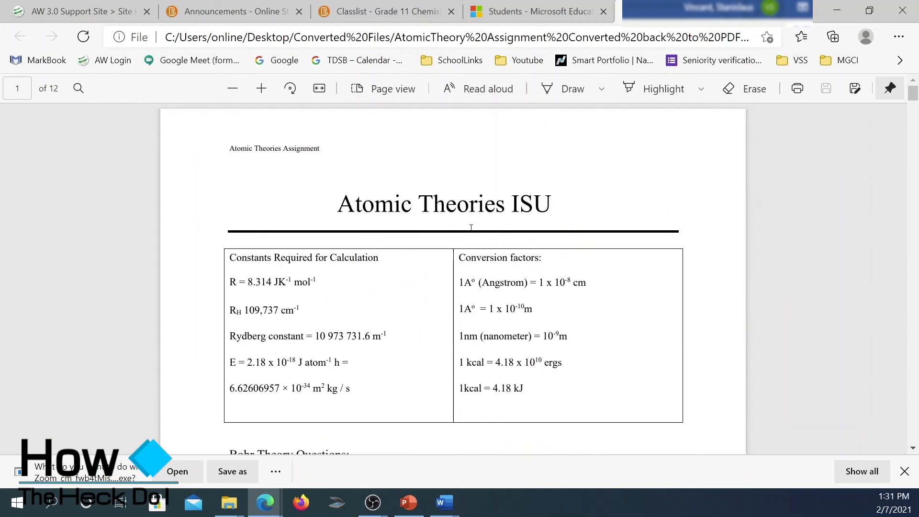
scroll("down", 3)
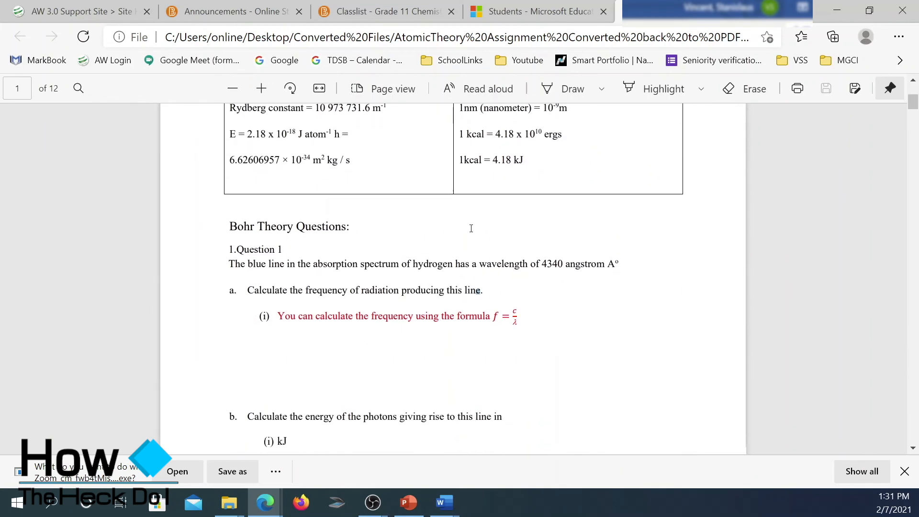
scroll("down", 3)
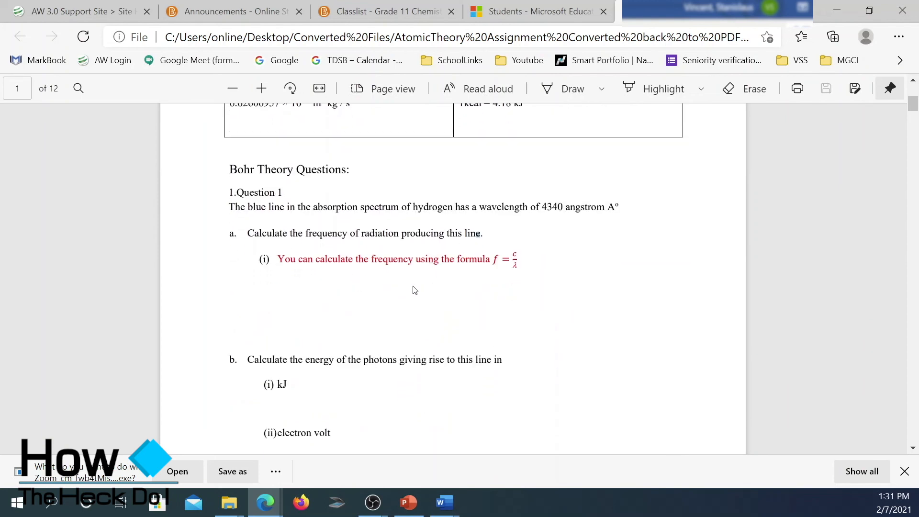